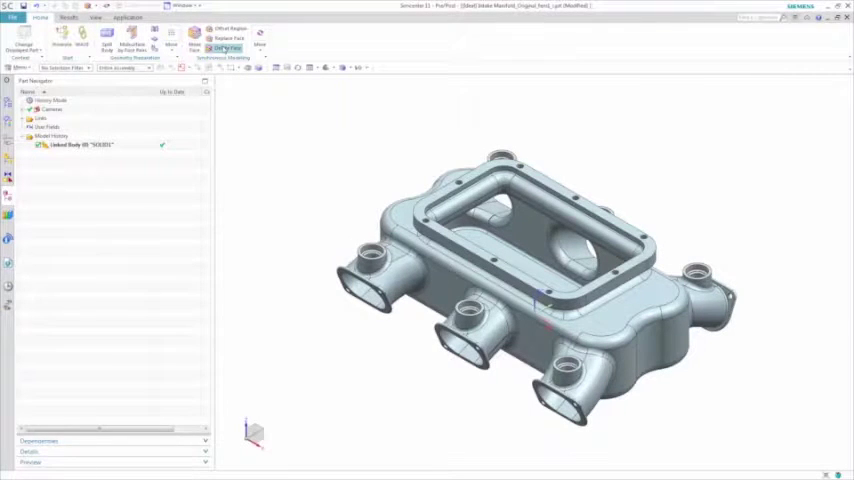
# - Remove the 42 small bolt holes using Delete Face with type Hole
pyautogui.click(227, 48)
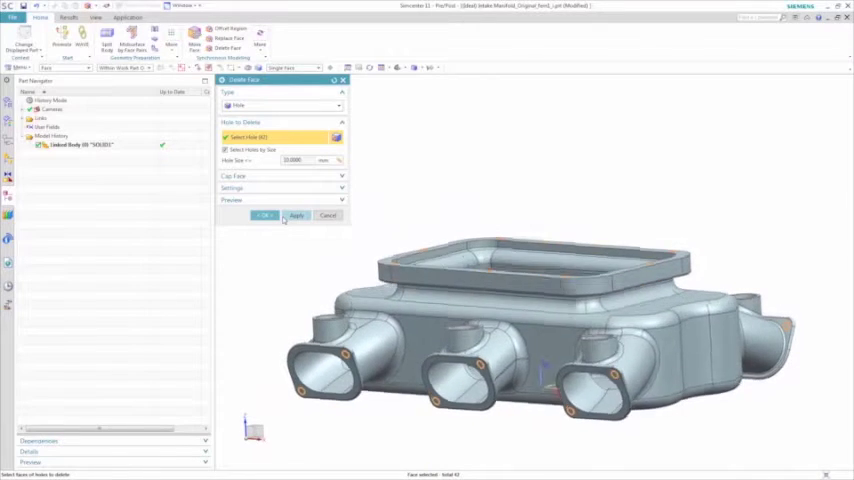
pyautogui.click(263, 216)
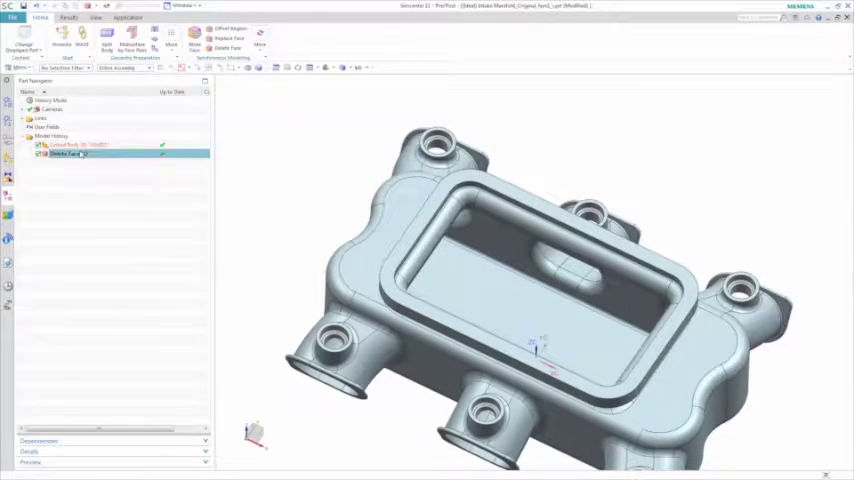
# - Extract the defeatured manifold body from the Delete Face node to build the domain bodies
pyautogui.rightClick(75, 154)
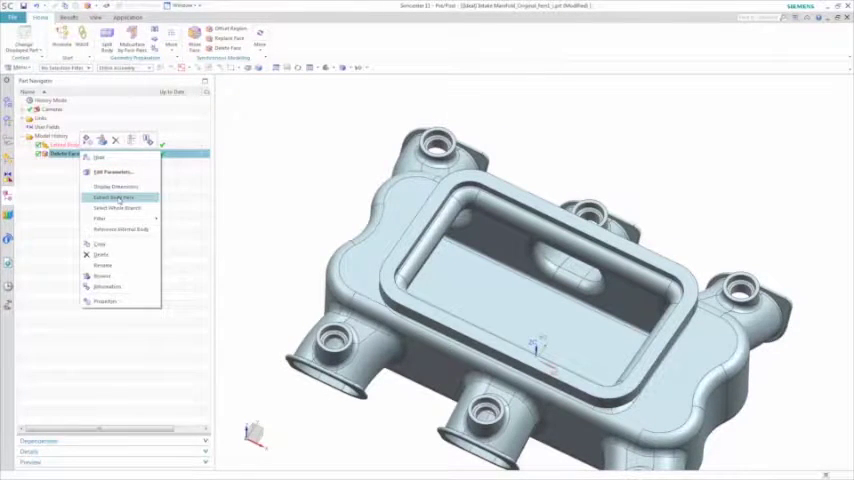
pyautogui.click(117, 197)
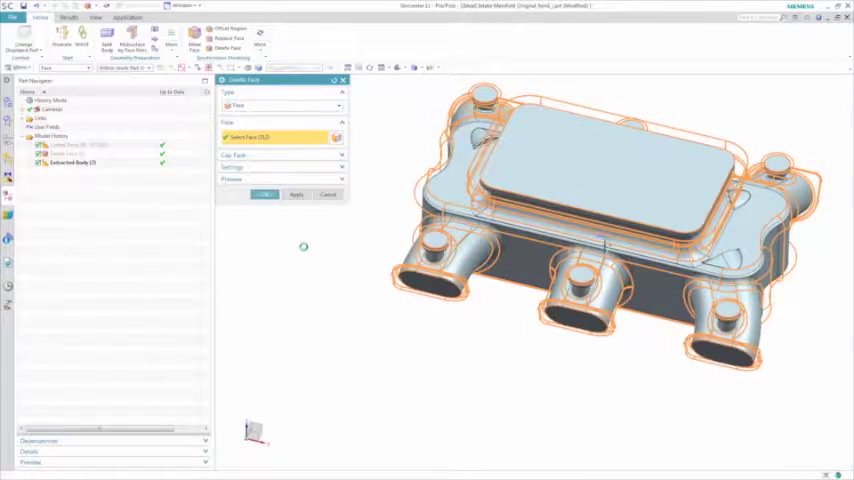
pyautogui.click(264, 194)
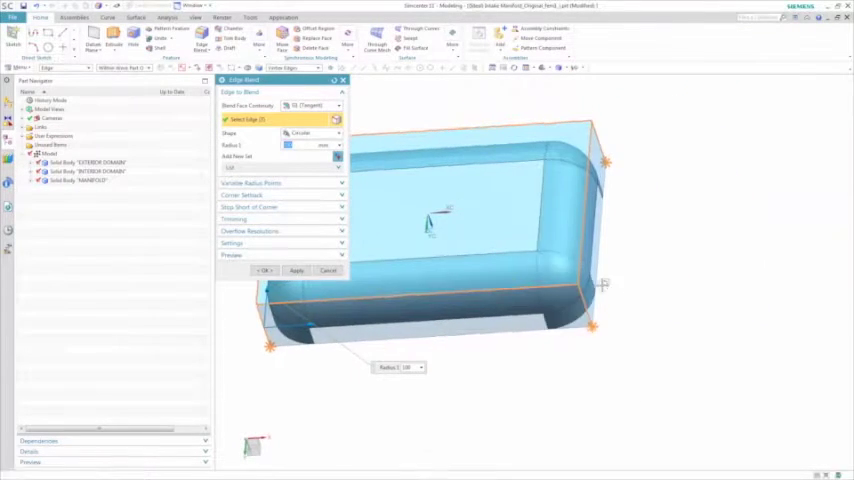
# - Start a 3D Tetrahedral Mesh on the MANIFOLD body in Pre/Post
pyautogui.click(264, 270)
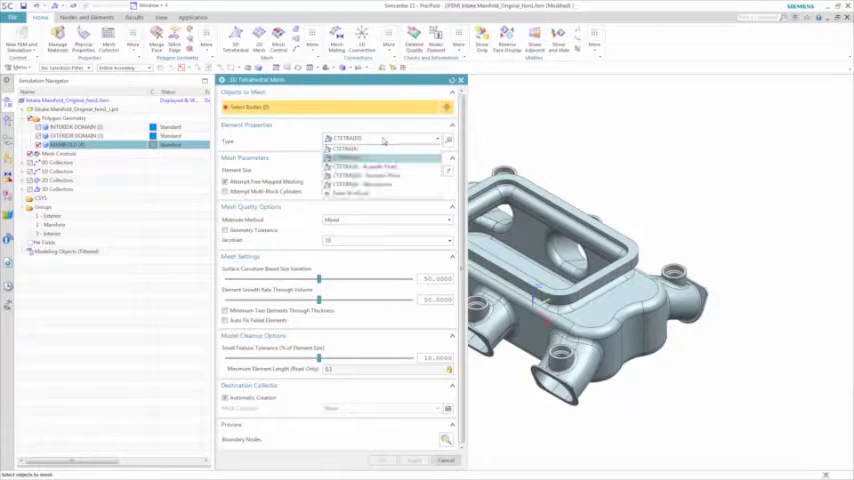
# - Mesh the manifold body with CTETRA(10) elements at the chosen element size
pyautogui.click(380, 147)
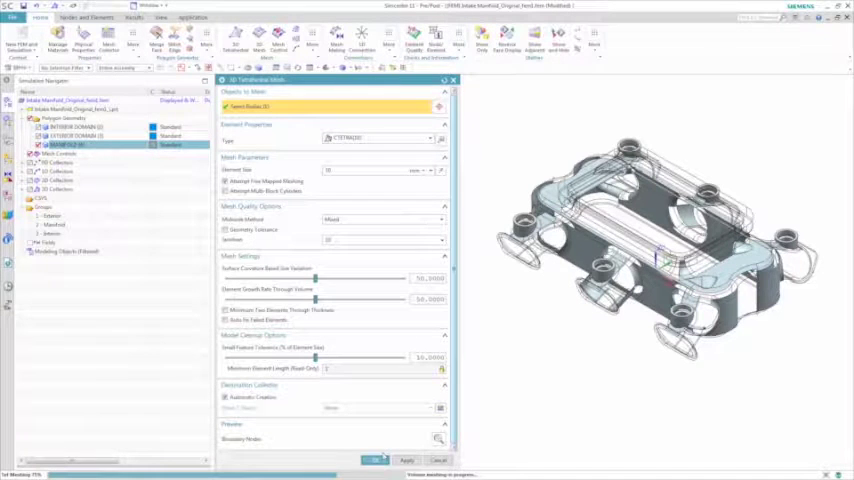
pyautogui.click(375, 460)
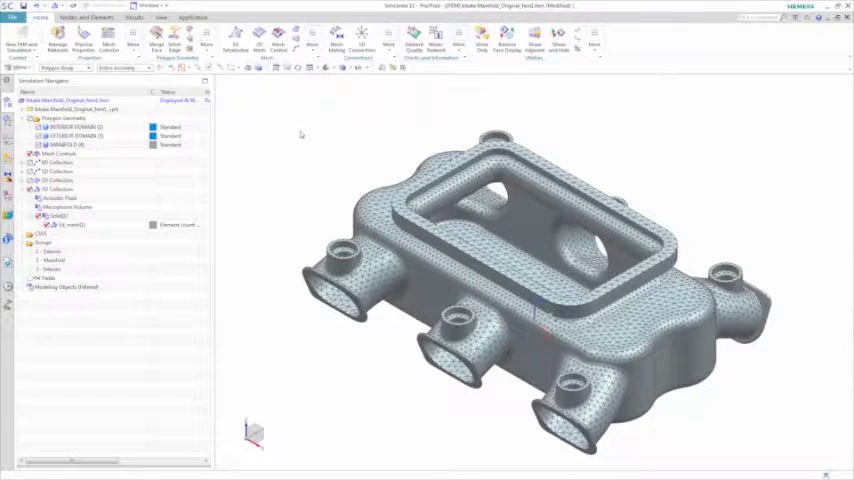
# - Mesh the interior and exterior domains with CTETRA Acoustic Fluid tetrahedral elements
pyautogui.rightClick(52, 269)
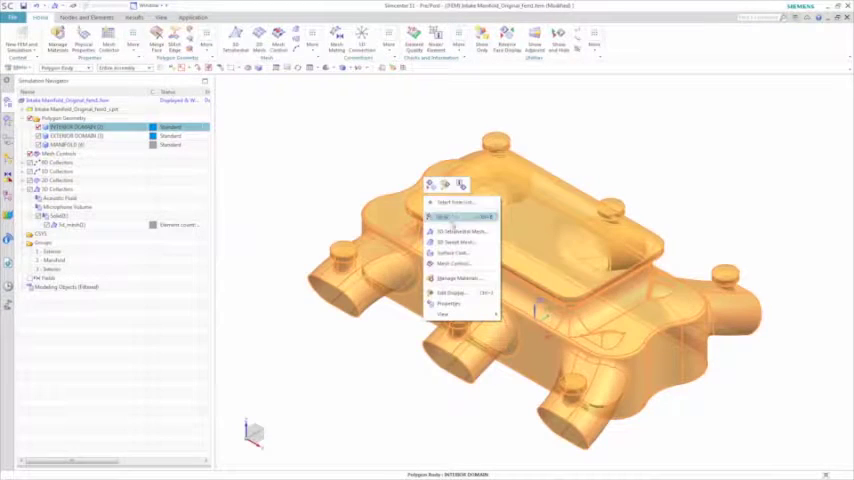
pyautogui.click(452, 217)
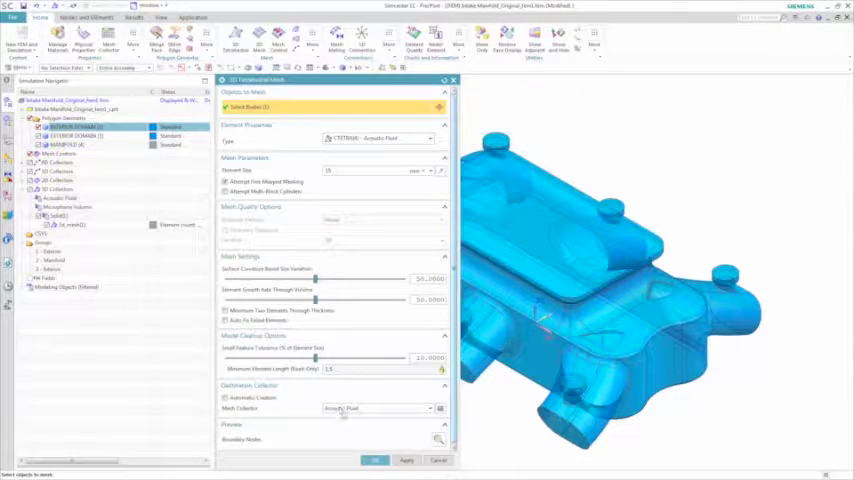
pyautogui.click(375, 460)
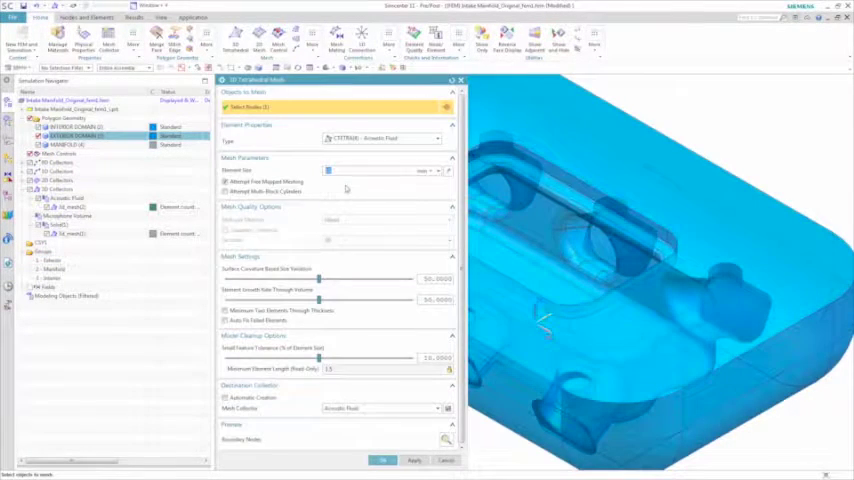
pyautogui.click(383, 460)
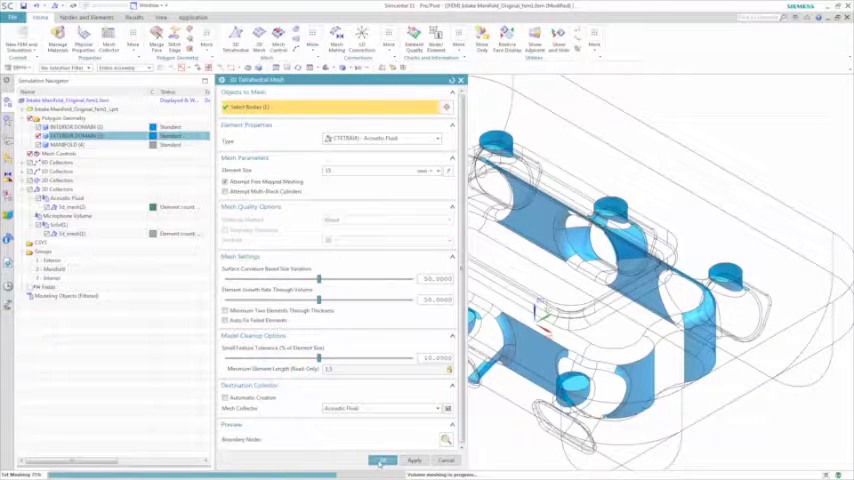
pyautogui.click(384, 460)
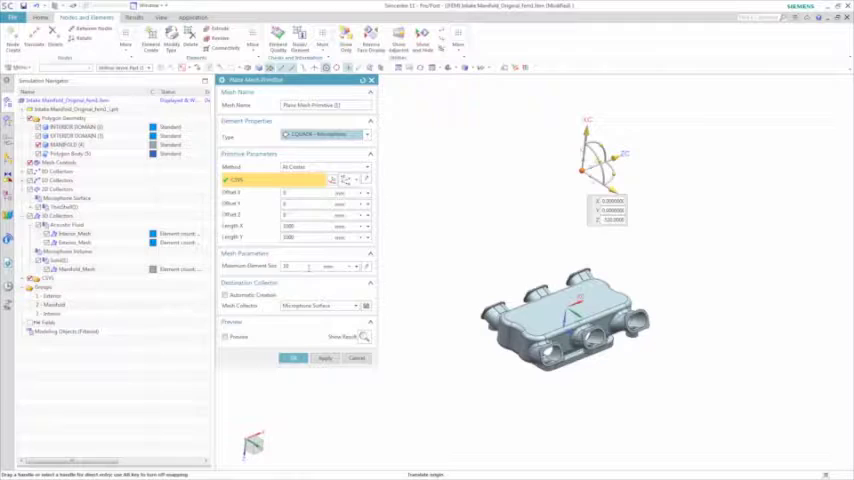
# - Create the microphone-surface plane mesh primitive
pyautogui.click(226, 337)
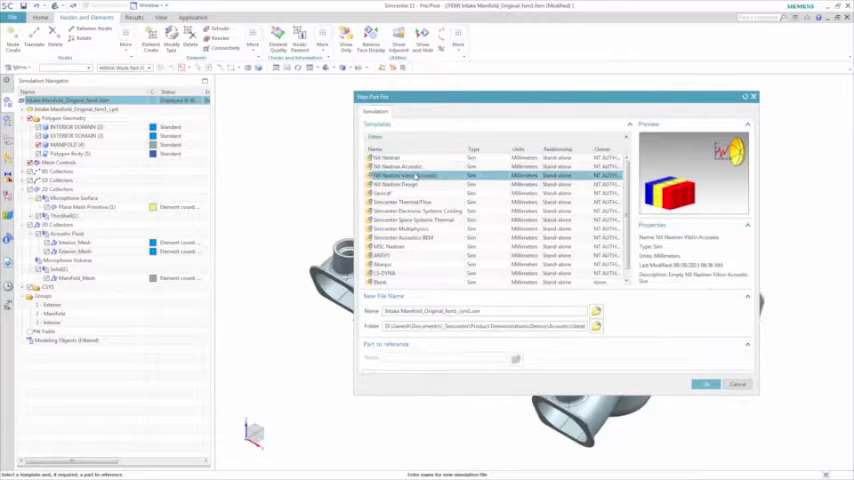
# - Create the vibro-acoustic simulation with a linear frequency sweep starting at 1000
pyautogui.click(706, 384)
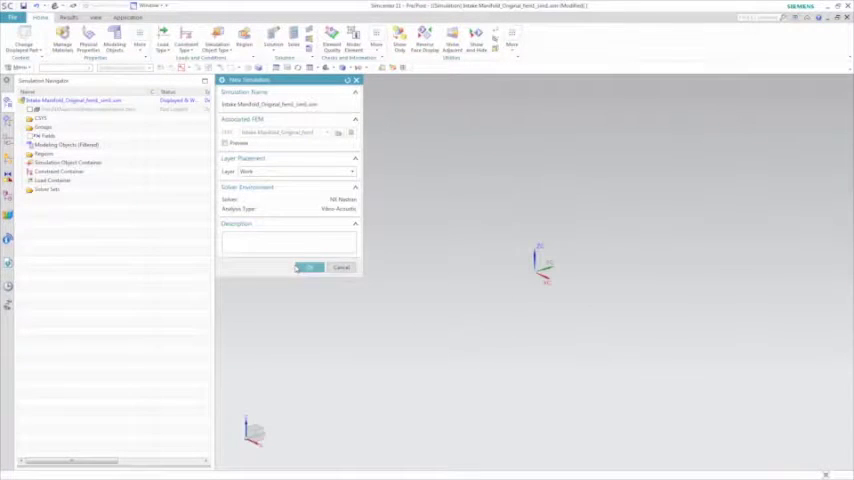
pyautogui.click(309, 267)
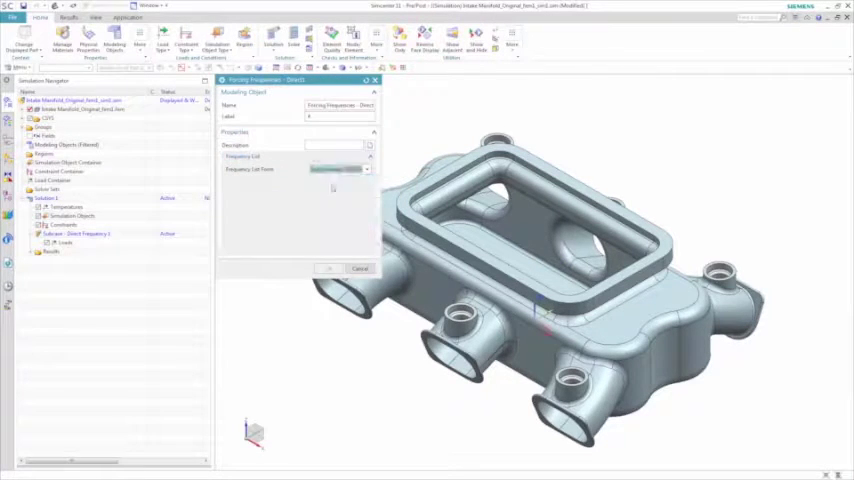
pyautogui.click(340, 169)
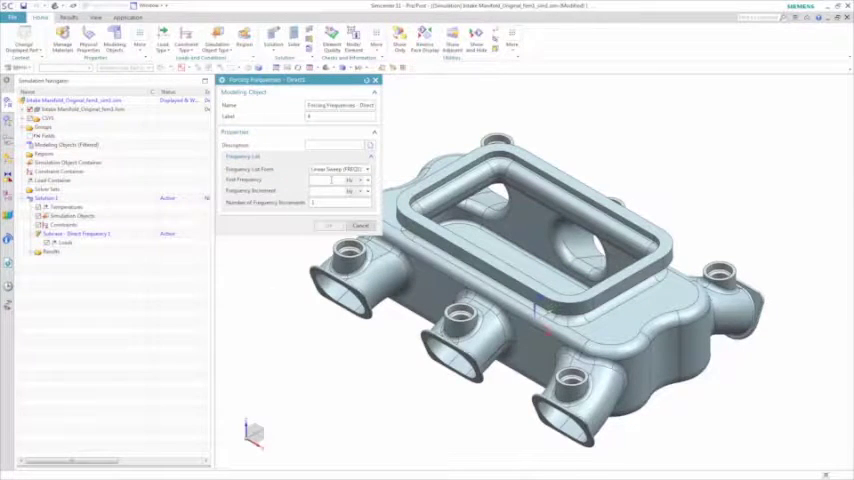
pyautogui.write('1000')
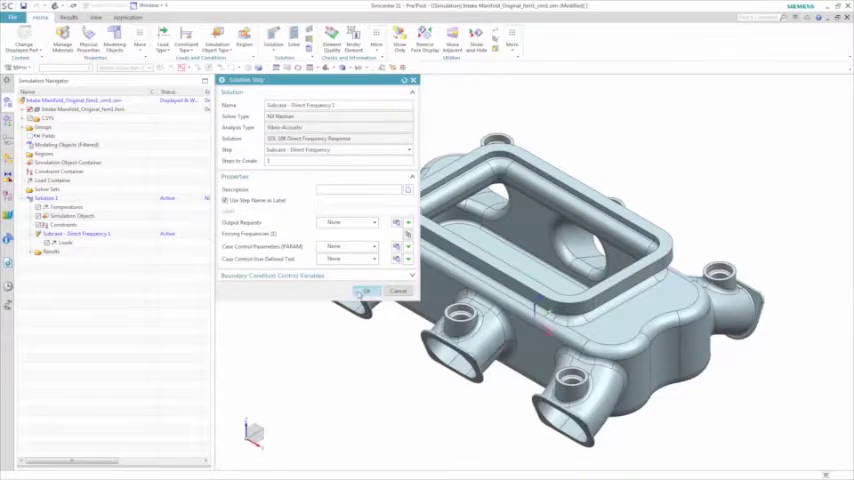
pyautogui.click(217, 42)
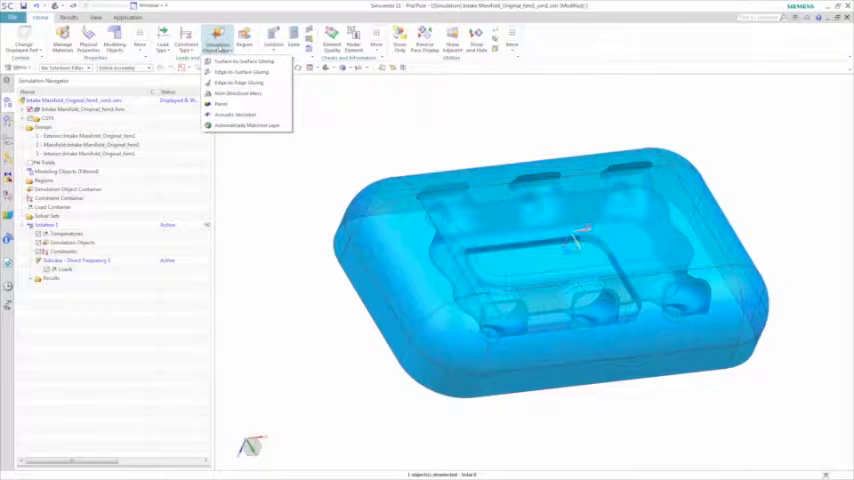
# - Add an Automatically Matched Layer on the exterior domain's outer surface region
pyautogui.click(247, 124)
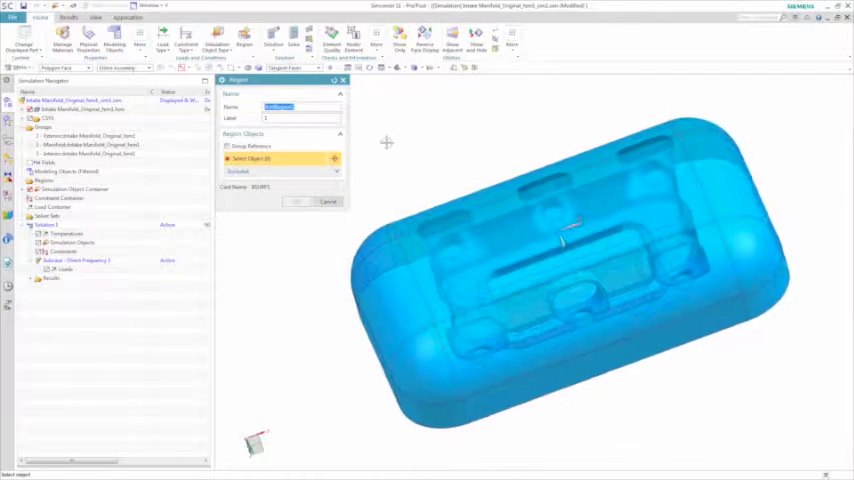
pyautogui.click(560, 240)
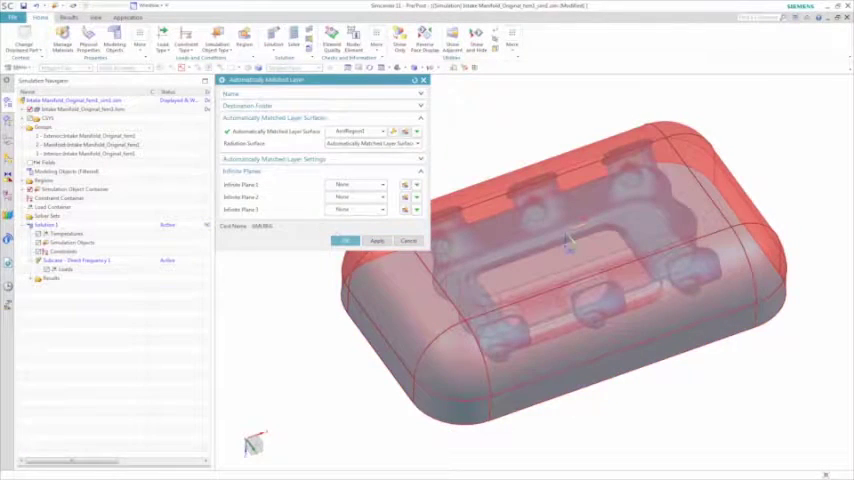
pyautogui.click(344, 240)
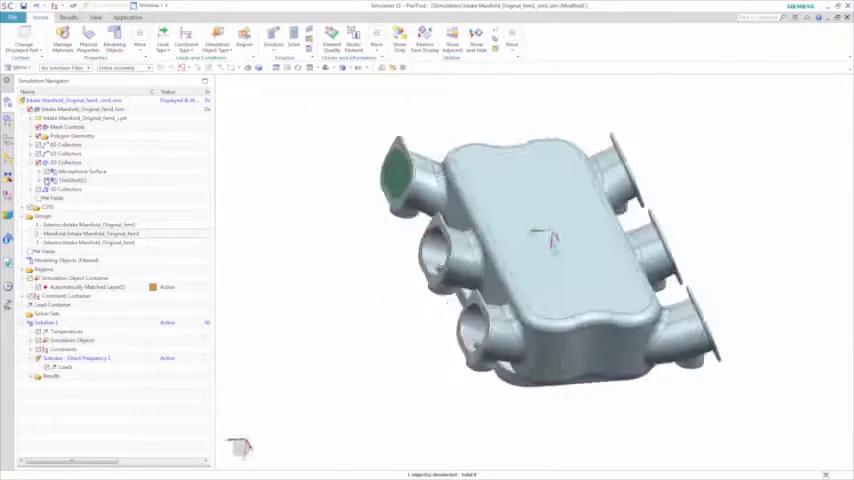
# - Apply an enforced motion load to the inlet face with displacement units set
pyautogui.click(188, 40)
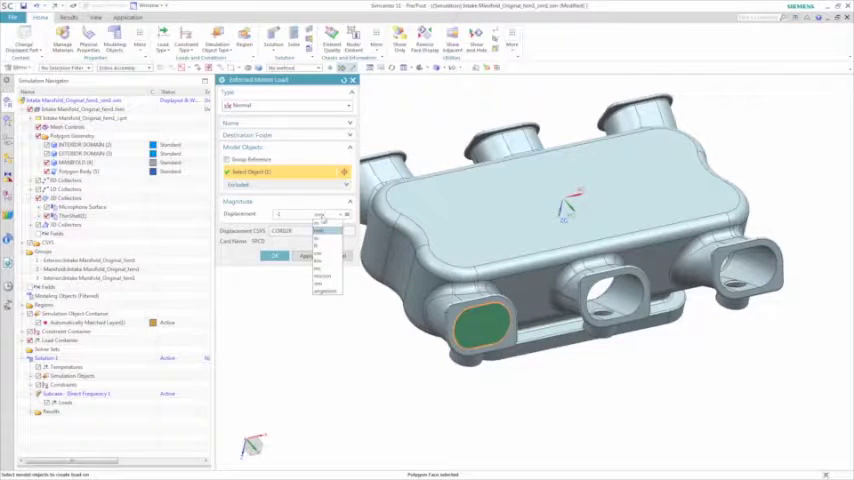
pyautogui.click(274, 255)
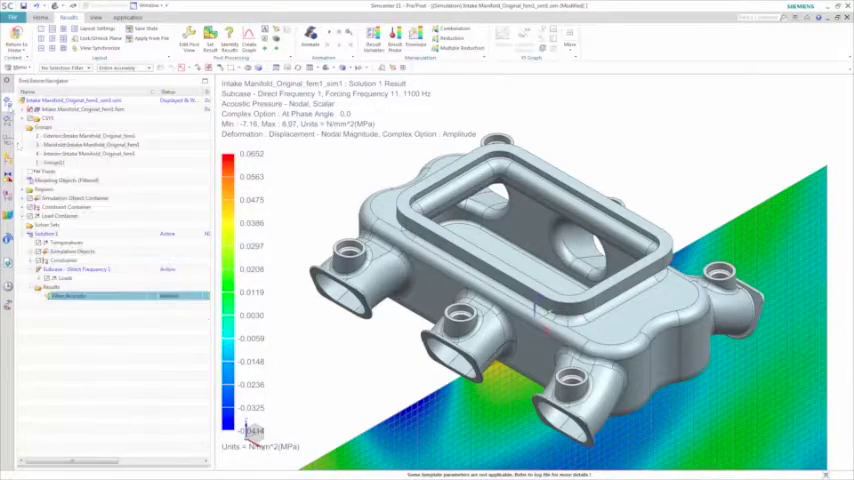
# - Animate the acoustic pressure result and graph the matched layer's acoustic power response
pyautogui.click(90, 144)
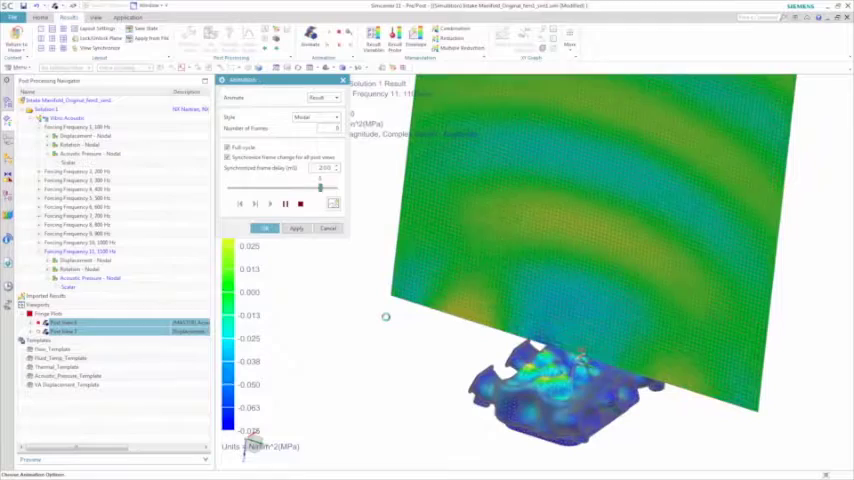
pyautogui.click(299, 204)
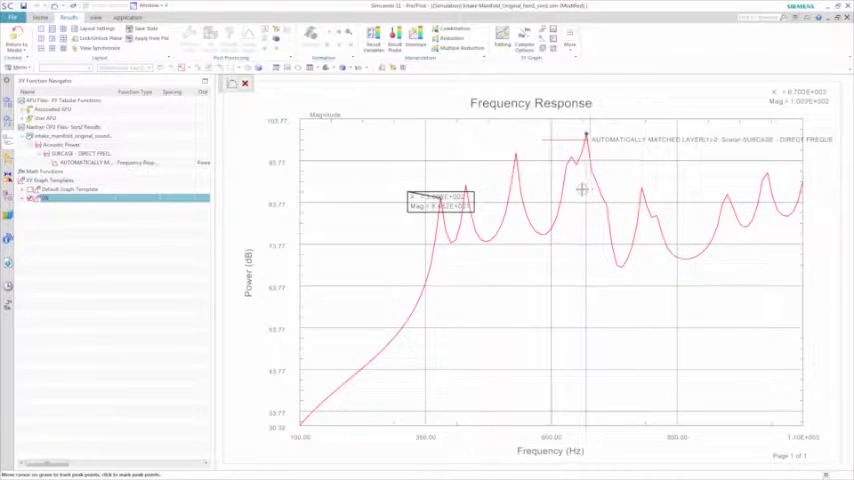
# - Open the manifold idealized part geometry to view a section through its walls
pyautogui.click(585, 135)
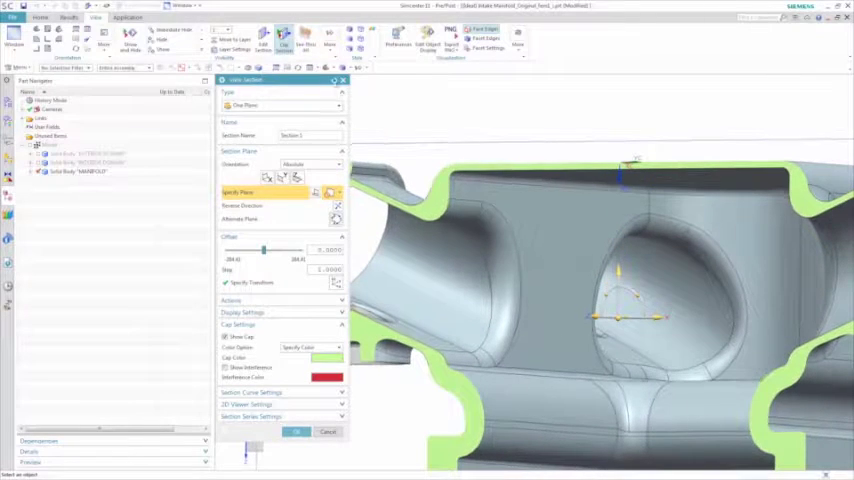
# - Accept the manifold section view and pick the top wall face to pull outward
pyautogui.click(297, 431)
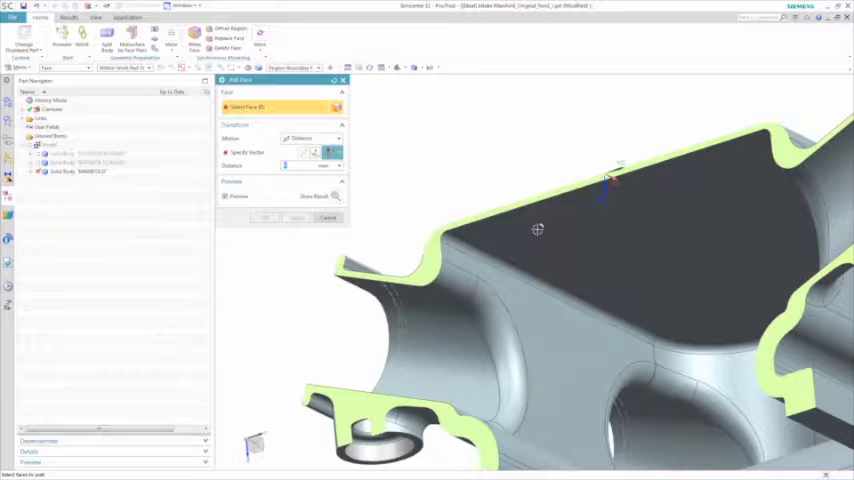
pyautogui.click(537, 229)
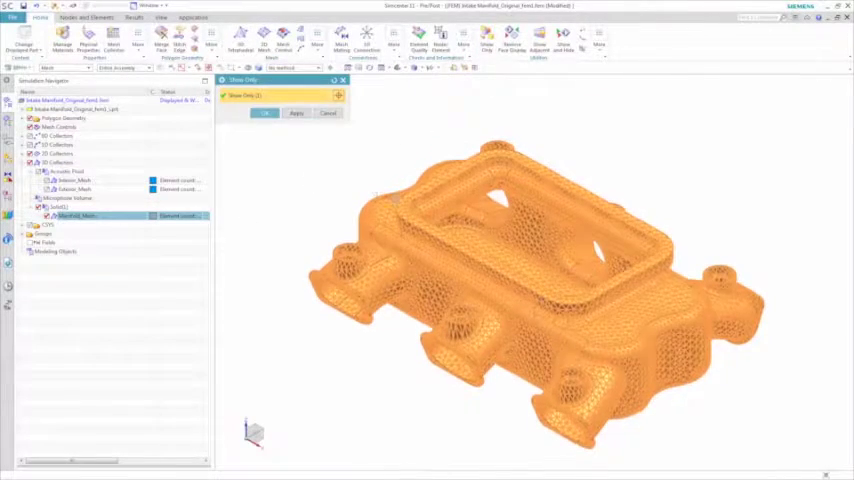
# - Confirm Show Only for the manifold mesh in the FEM
pyautogui.click(264, 113)
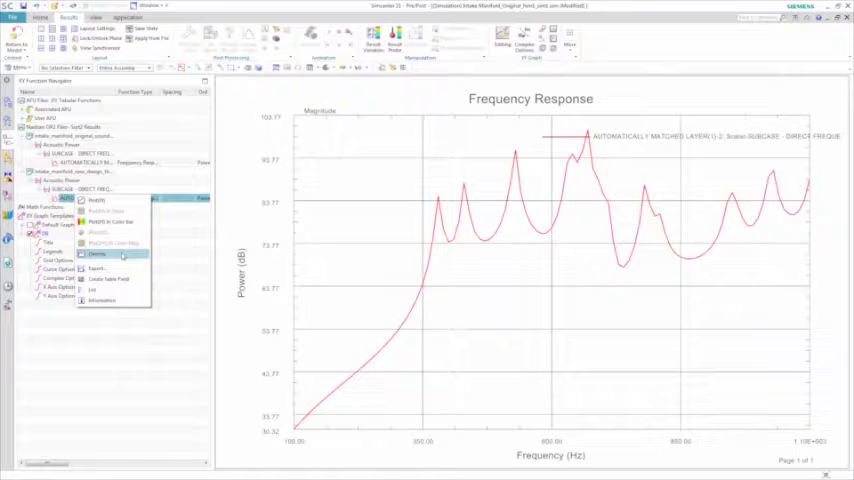
# - Overlay the new design's Acoustic Power curve on the original frequency response graph
pyautogui.click(97, 254)
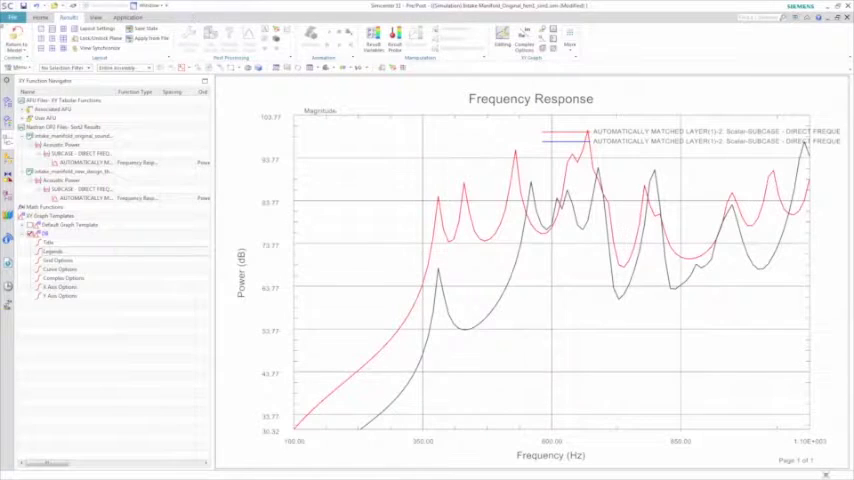
pyautogui.rightClick(55, 124)
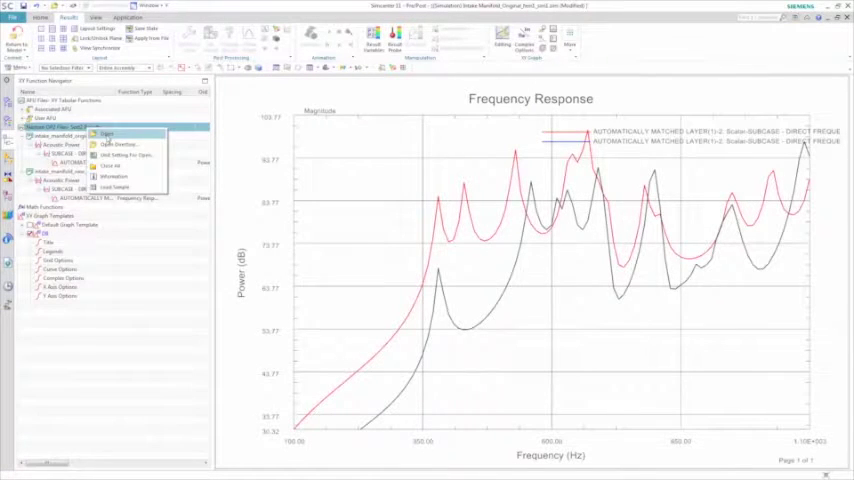